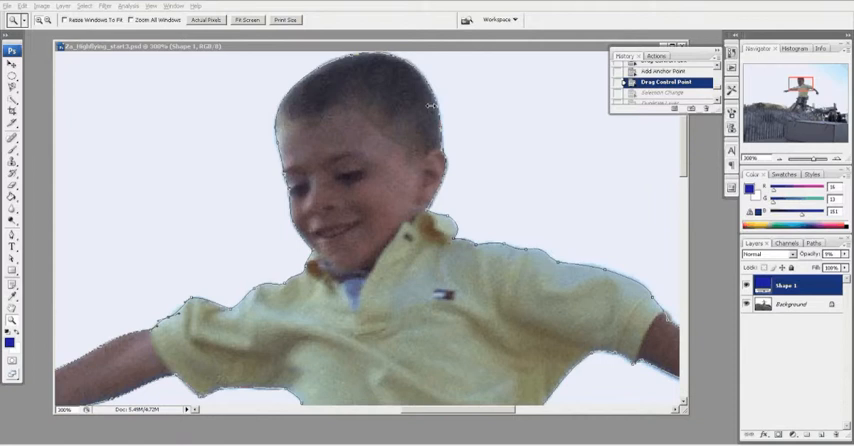
mouse_move(324, 260)
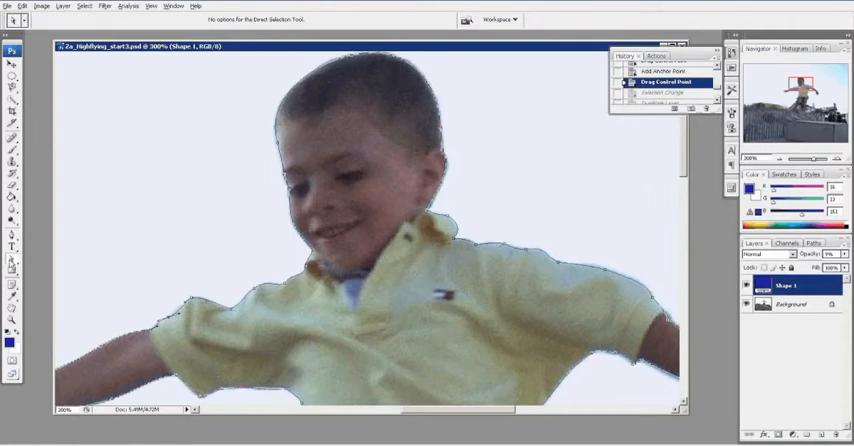
mouse_move(12, 264)
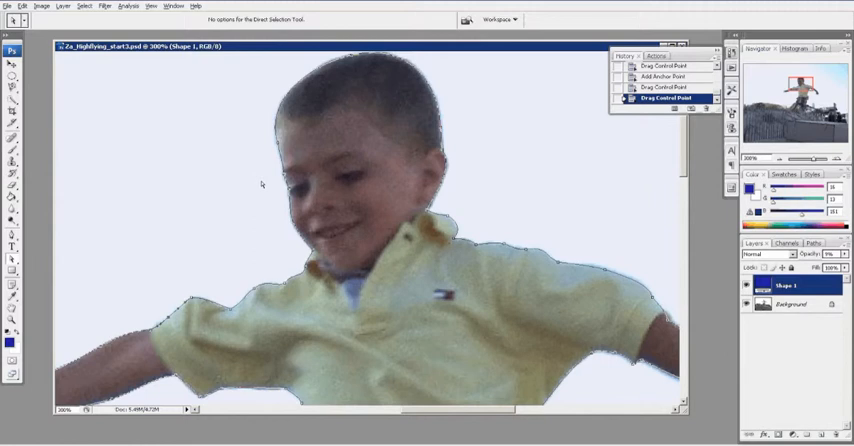
mouse_move(352, 28)
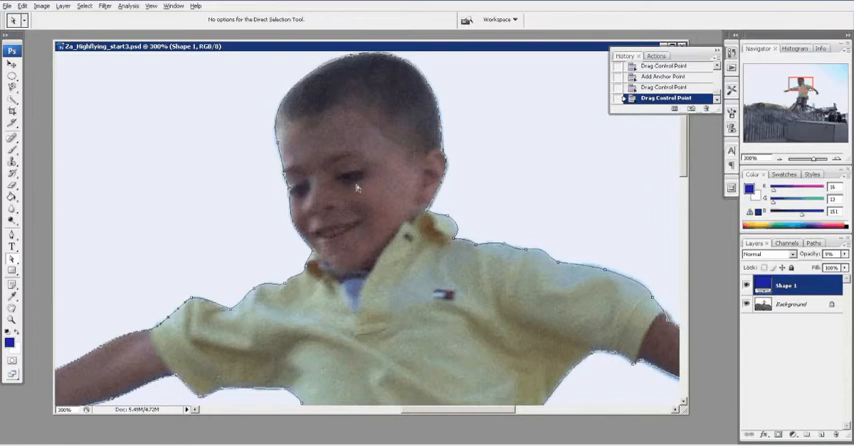
Step: Bring up the Save Path prompt for the finished Work Path outline
left_click(12, 48)
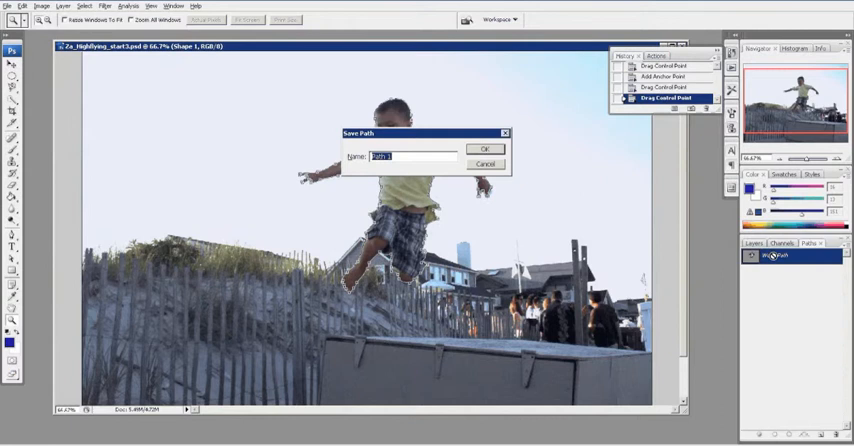
Step: Save the boy's outline as a path named 'Zaout'
type("Za")
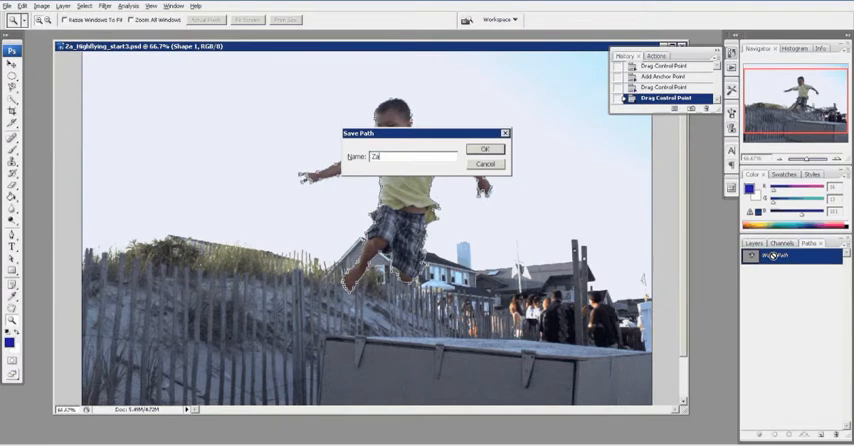
type("outline")
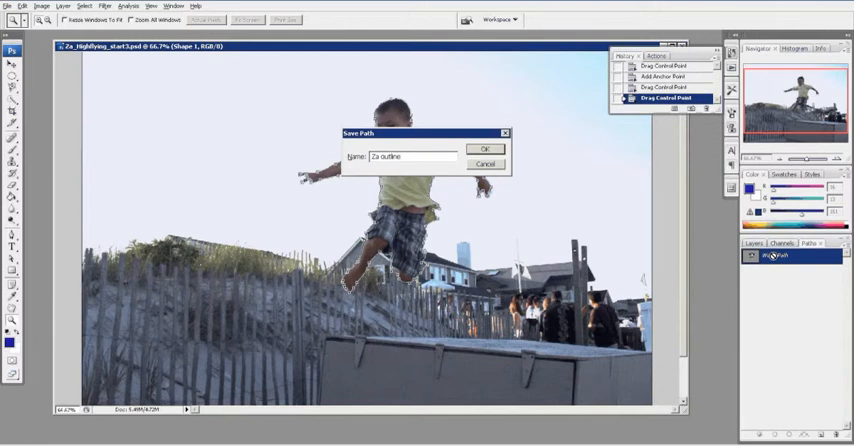
left_click(484, 148)
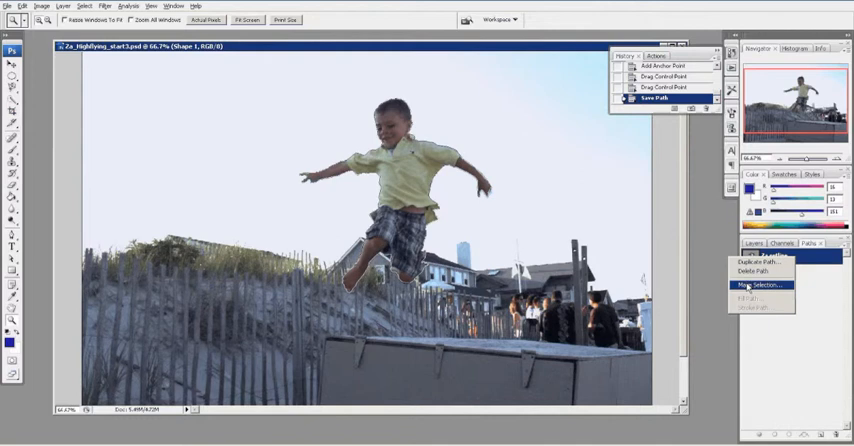
Step: Convert the saved path into an active selection via Make Selection
left_click(756, 286)
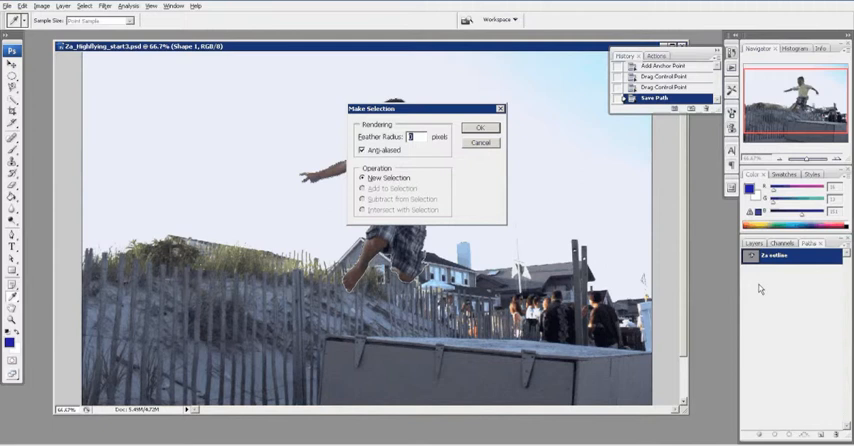
mouse_move(418, 192)
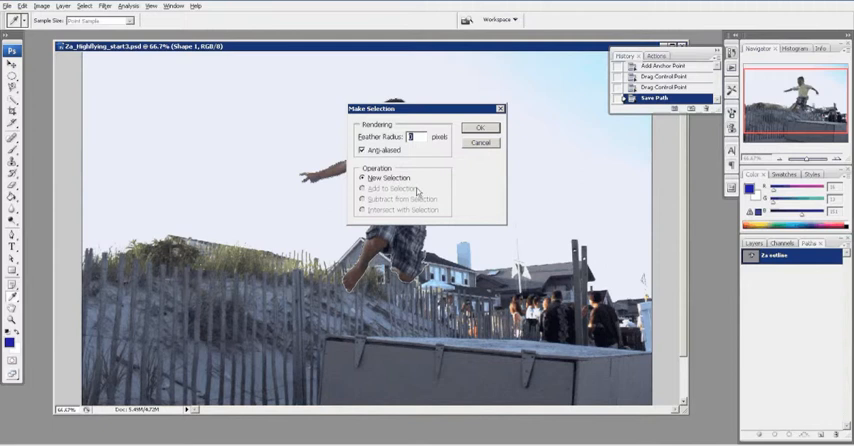
mouse_move(368, 152)
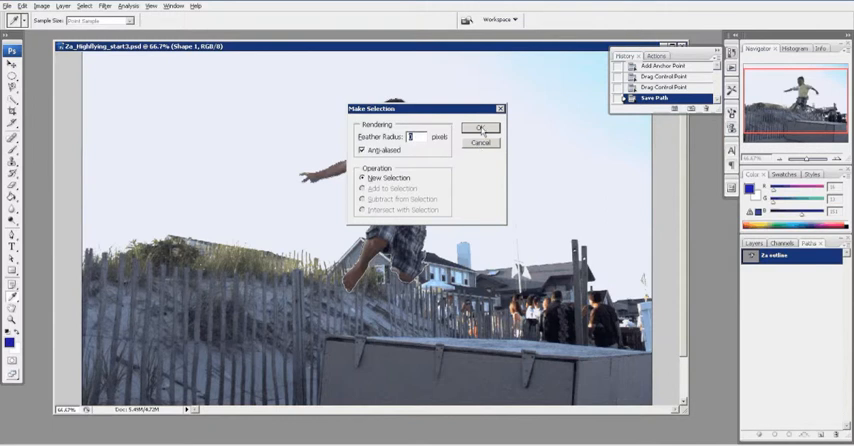
left_click(480, 128)
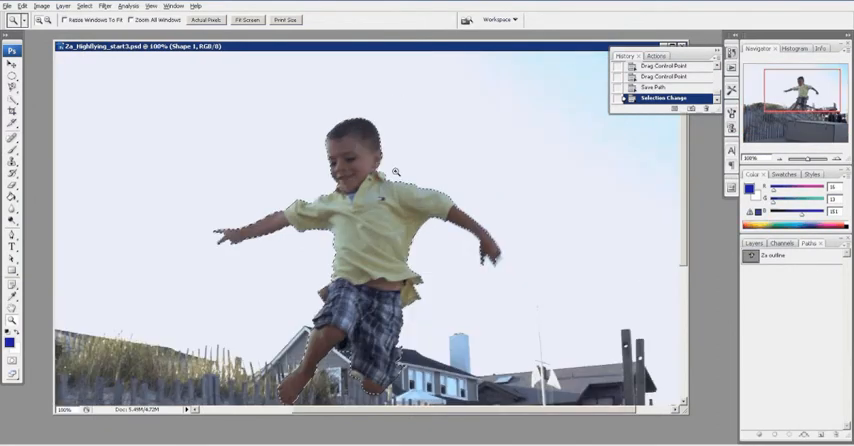
Step: Inspect the selection edge up close, then start duplicating the background layer
left_click(390, 170)
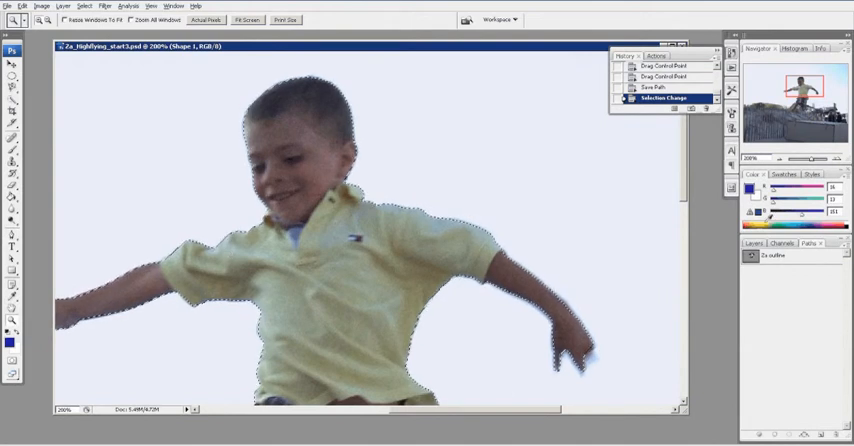
left_click(758, 244)
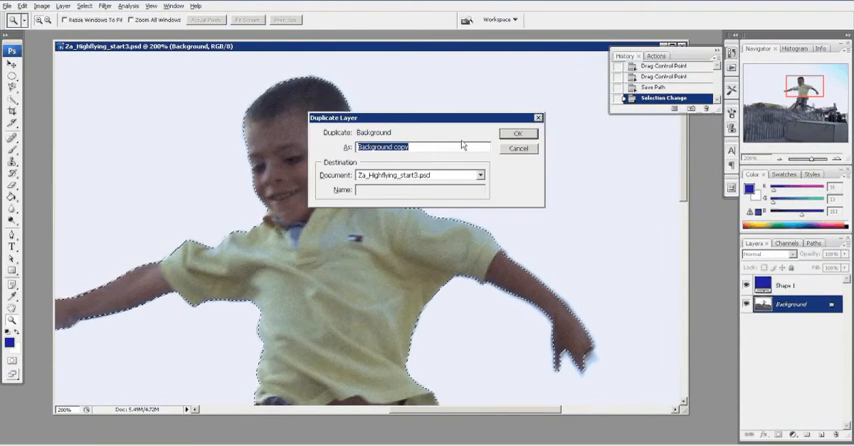
Step: Duplicate the background photo as a new layer named 'ZA'
type("ZA")
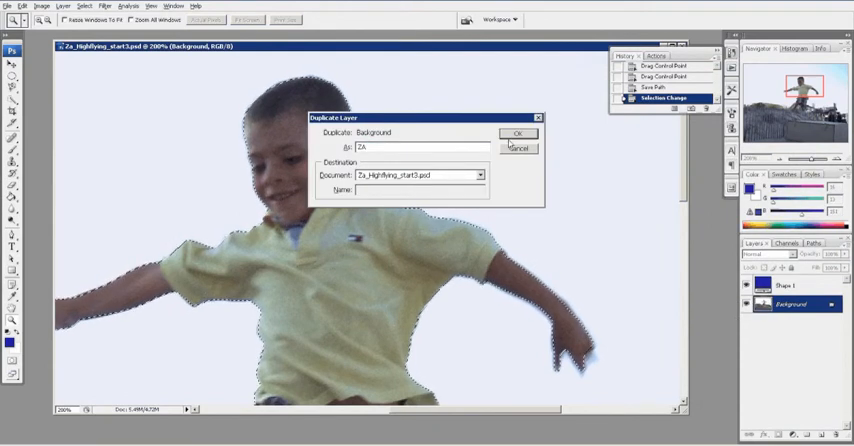
left_click(518, 134)
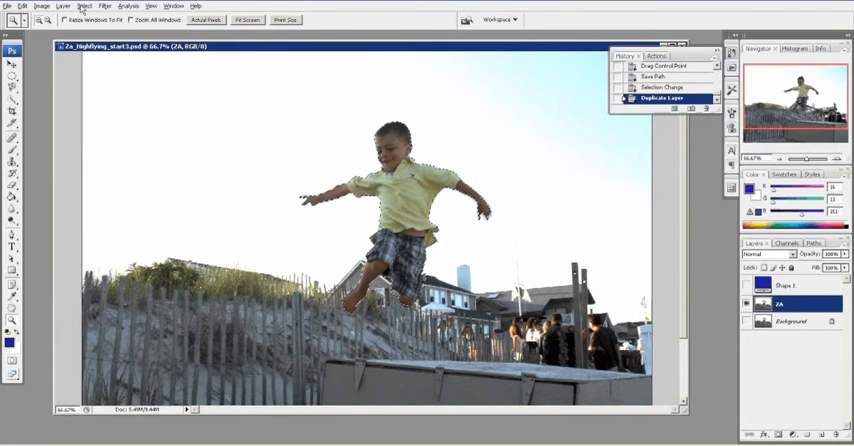
Step: Invert the selection onto the surroundings so the background can be cleared
left_click(84, 6)
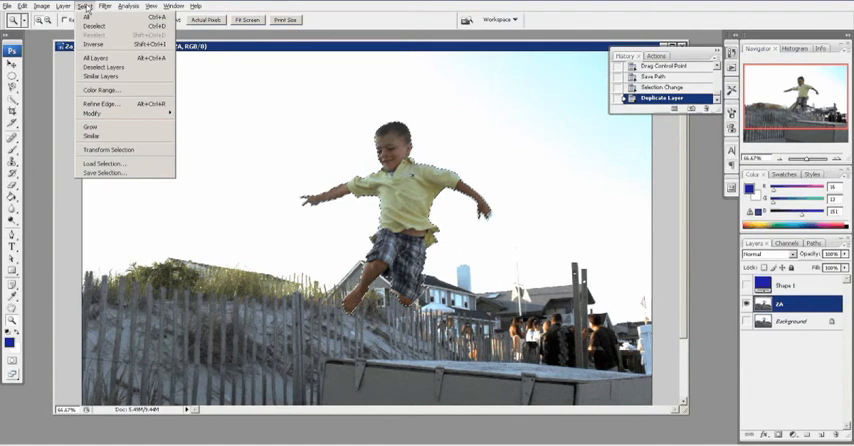
left_click(92, 44)
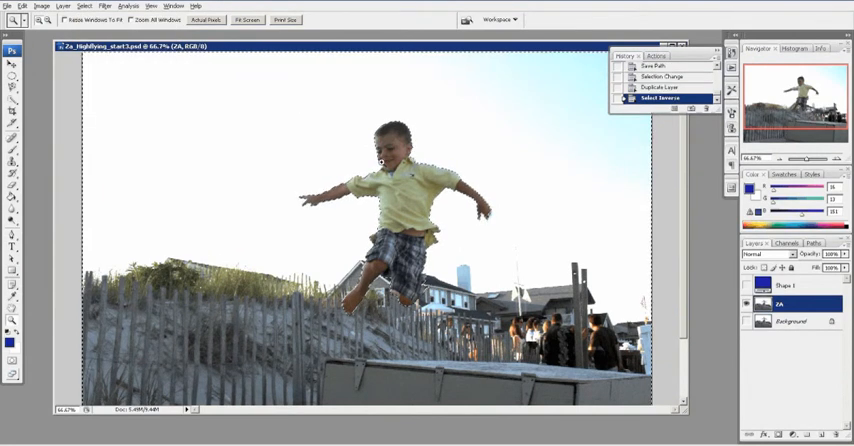
left_click(648, 96)
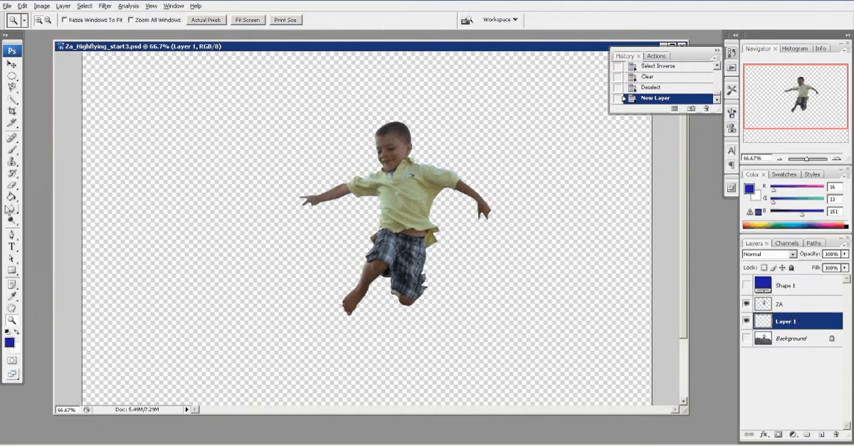
mouse_move(12, 200)
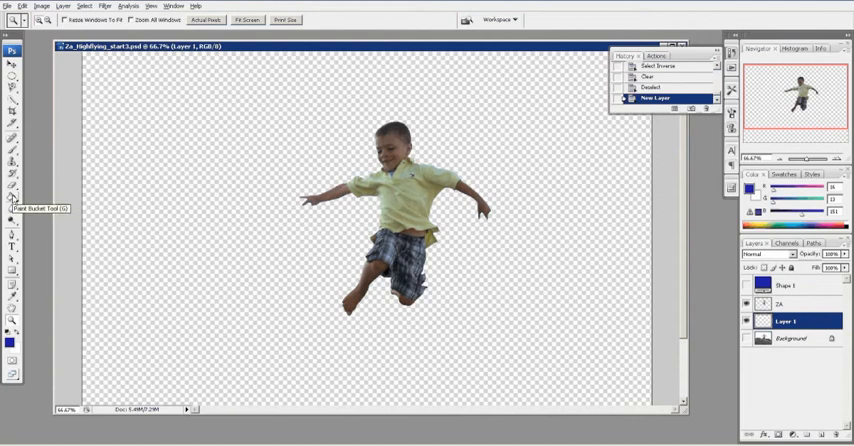
Step: Fill the empty layer behind the boy with solid blue using the Paint Bucket
left_click(12, 196)
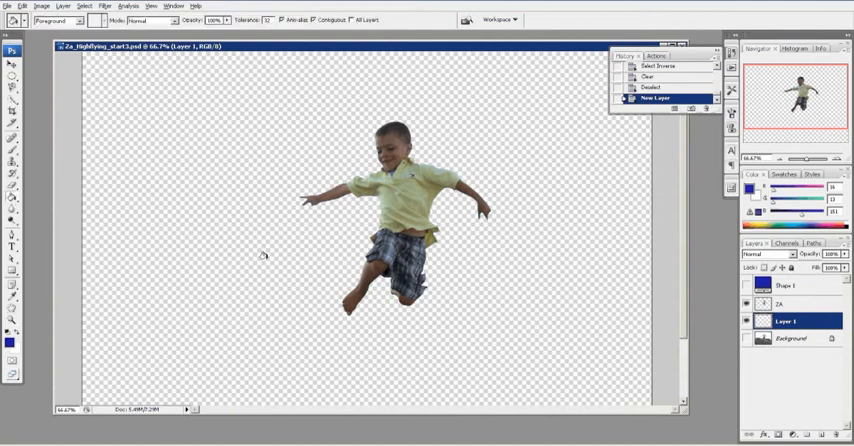
left_click(256, 254)
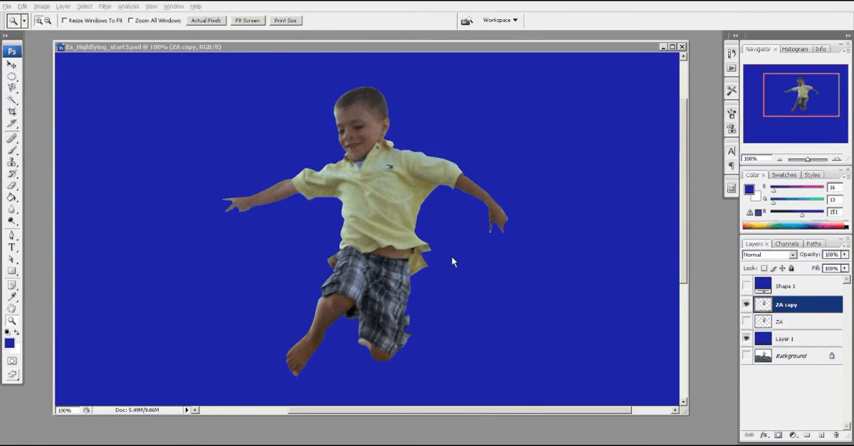
mouse_move(252, 160)
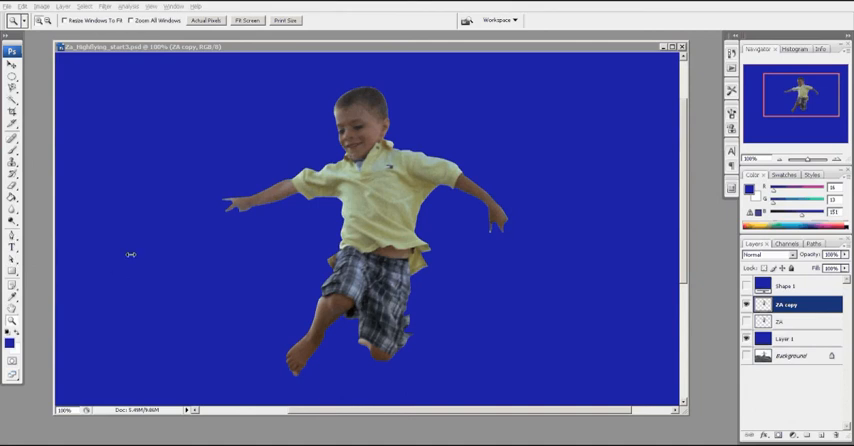
mouse_move(400, 136)
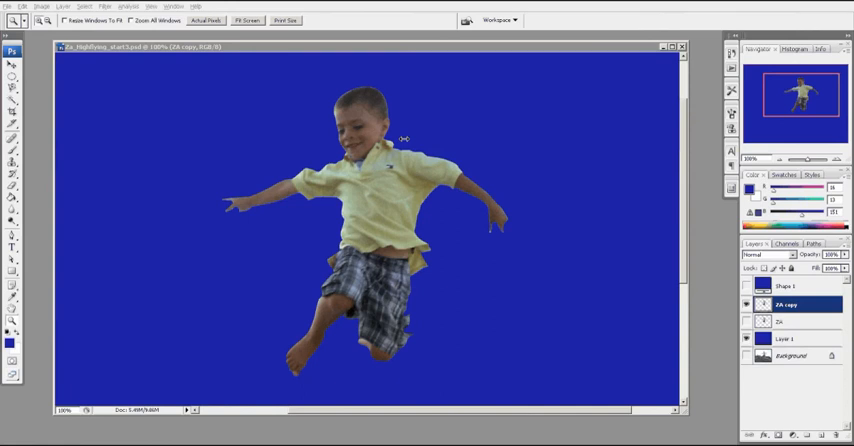
mouse_move(300, 168)
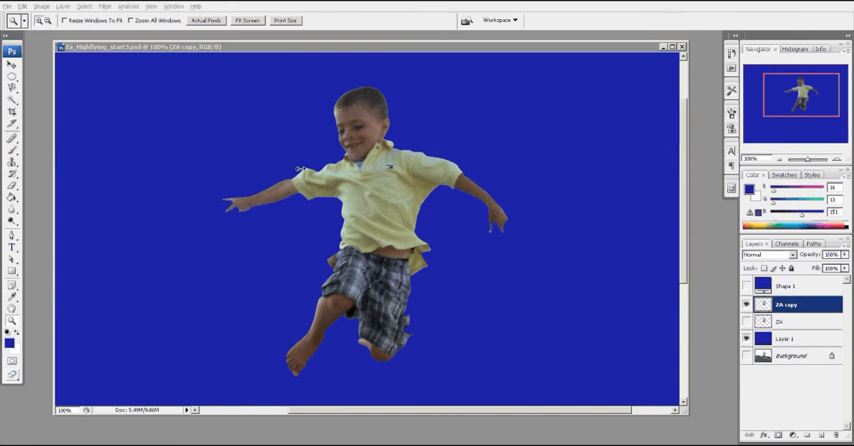
mouse_move(404, 244)
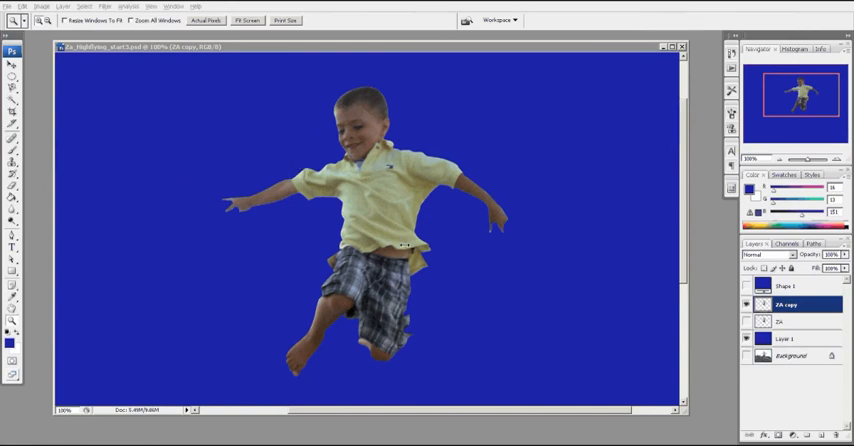